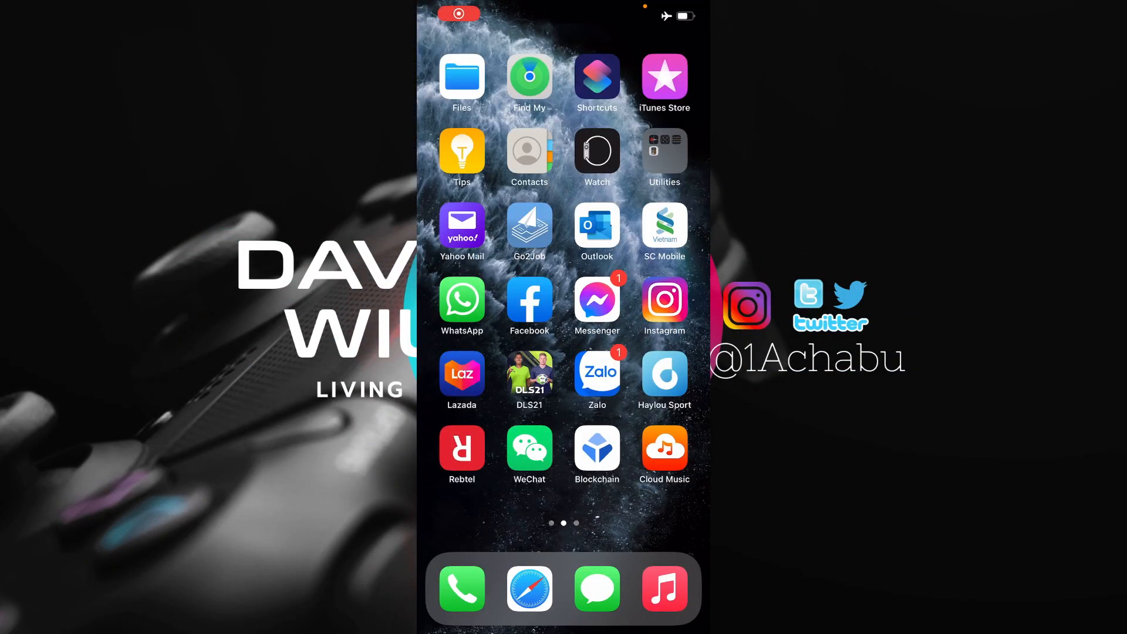
- Swipe across the Home Screen pages to reach the Go2Job app icon
{"action": "scroll", "scroll_direction": "left", "scroll_amount": 3}
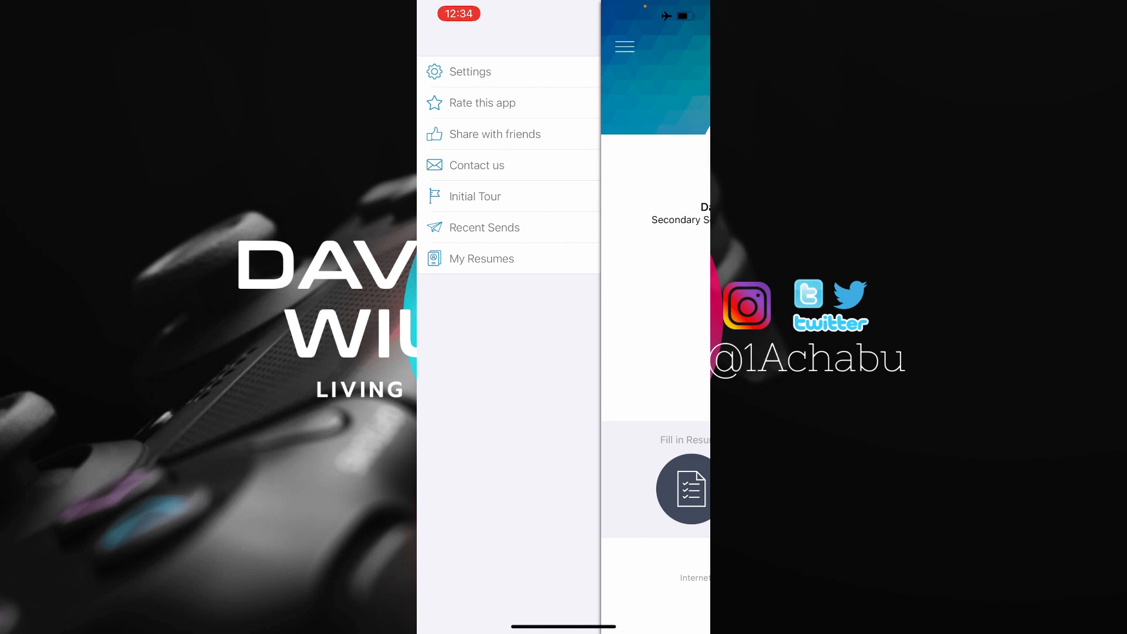
{"action": "left_click", "coordinate": [623, 46]}
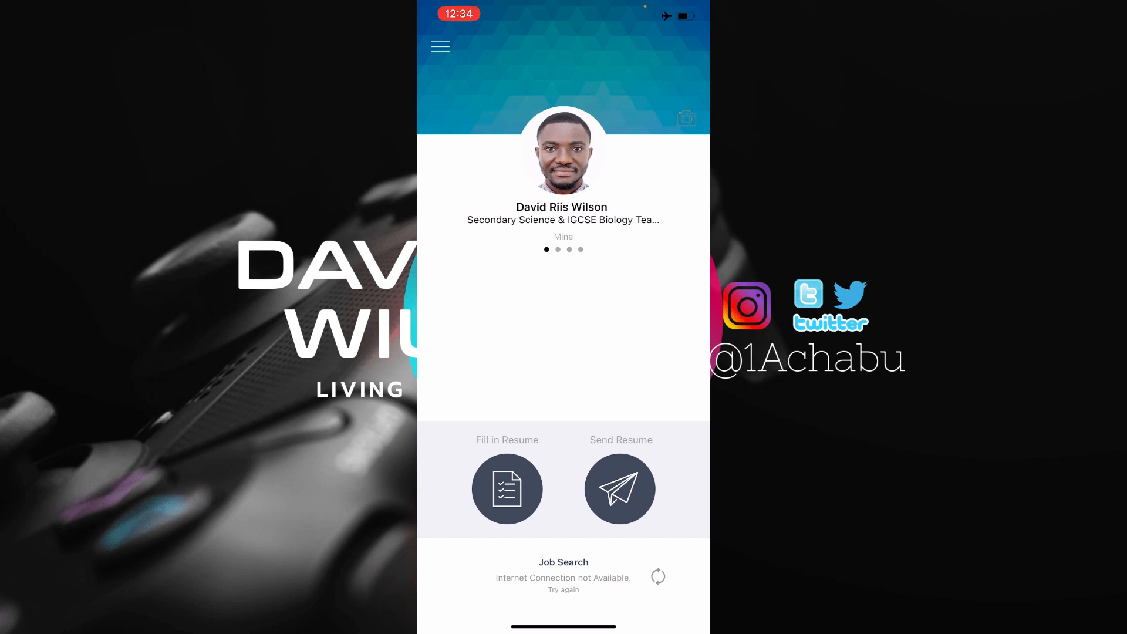
{"action": "left_click", "coordinate": [684, 119]}
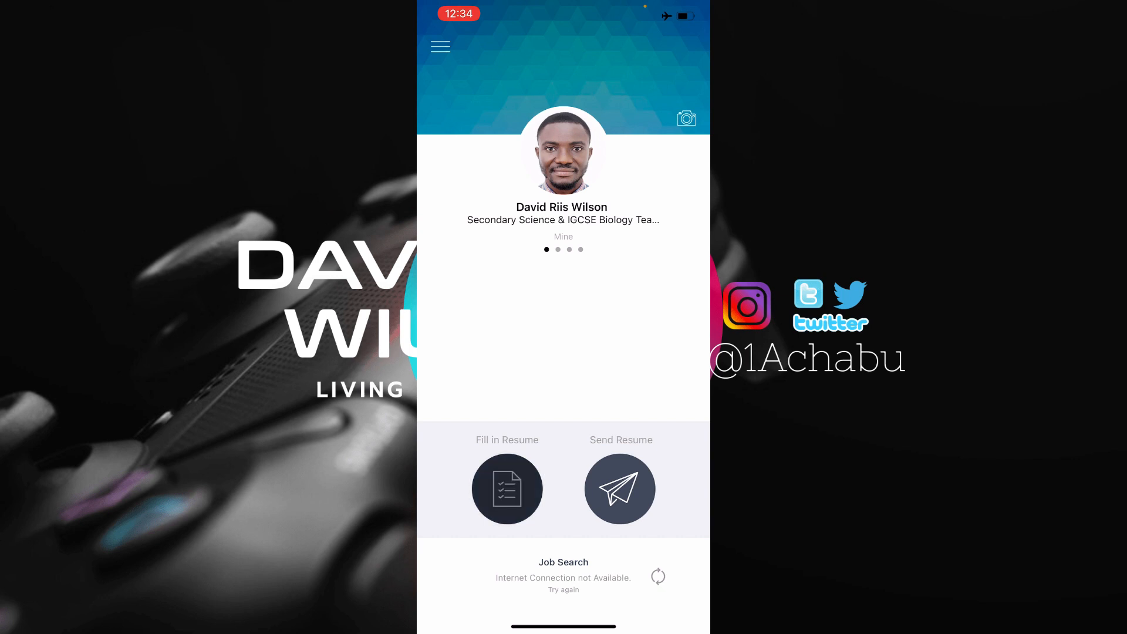
- Add Projects from 'Touch to add new sections' after Interests, then head into Summary
{"action": "left_click", "coordinate": [508, 488]}
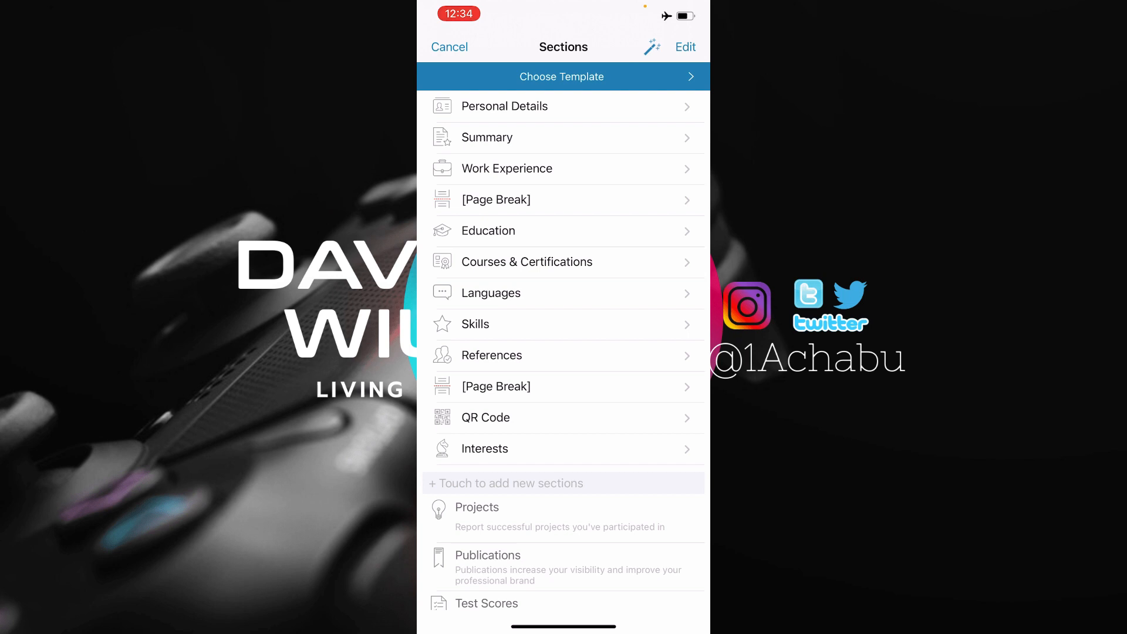
{"action": "scroll", "scroll_direction": "down", "scroll_amount": 3}
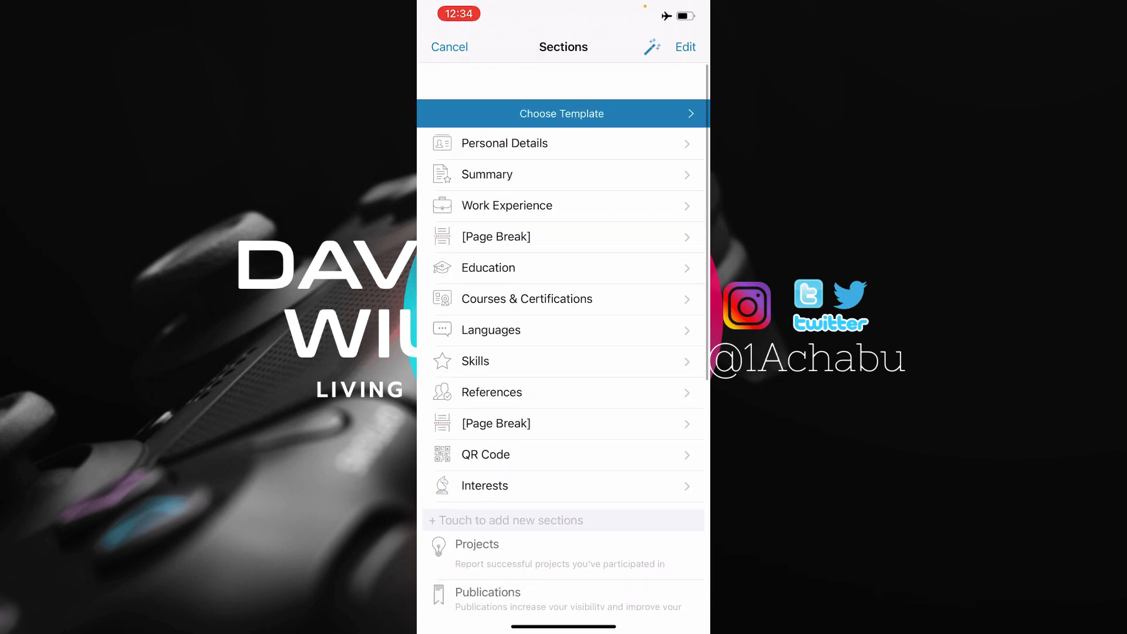
{"action": "scroll", "scroll_direction": "down", "scroll_amount": 3}
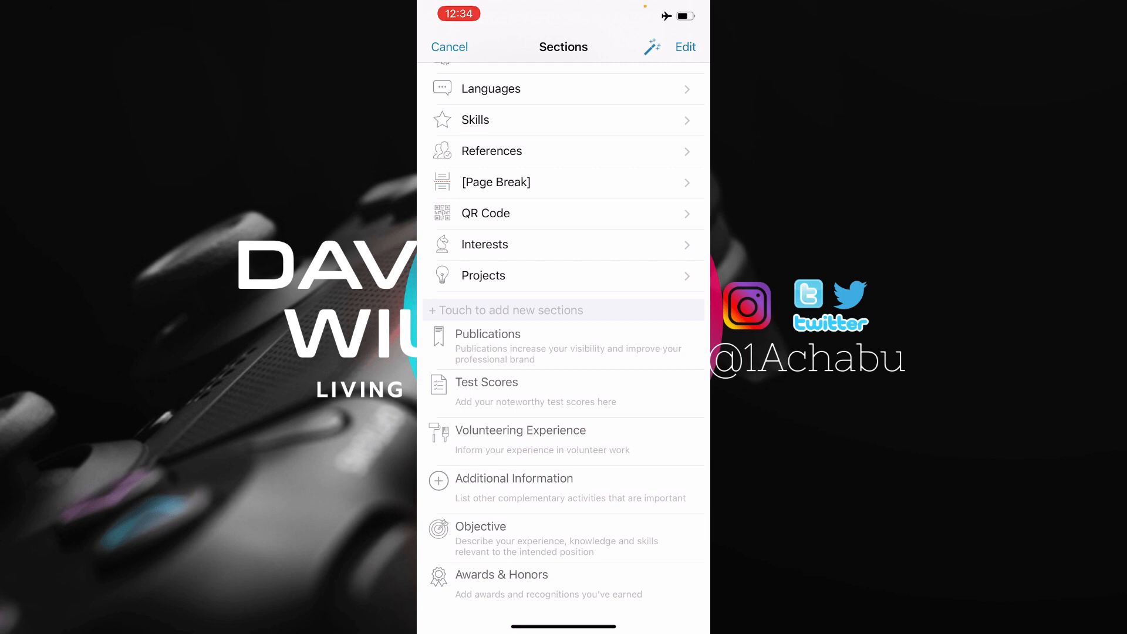
{"action": "scroll", "scroll_direction": "down", "scroll_amount": 3}
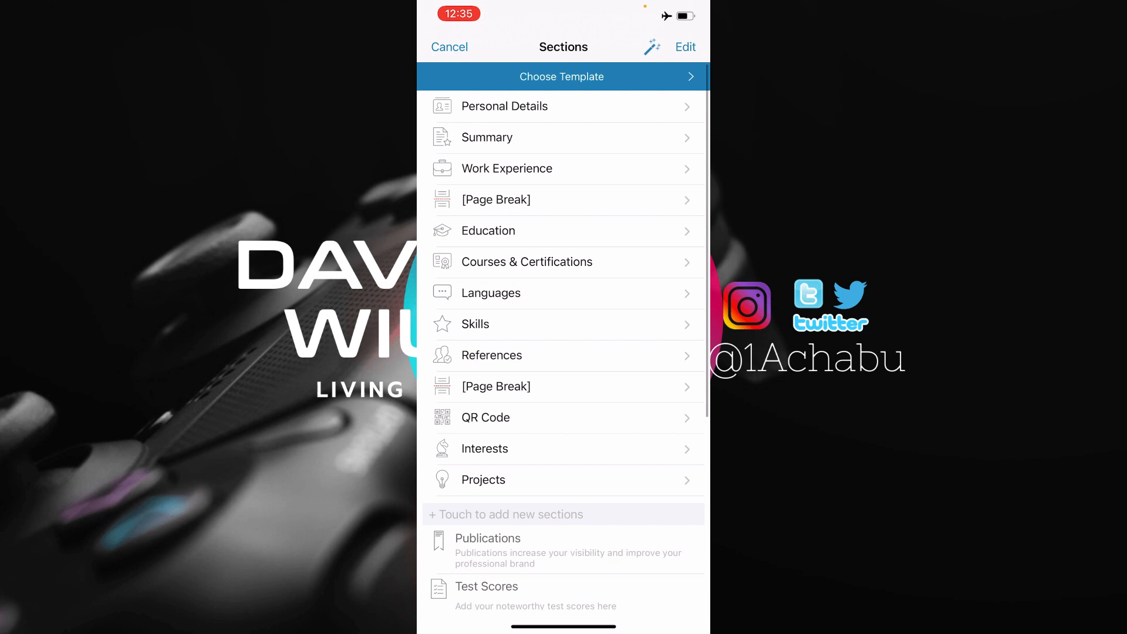
{"action": "left_click", "coordinate": [505, 106]}
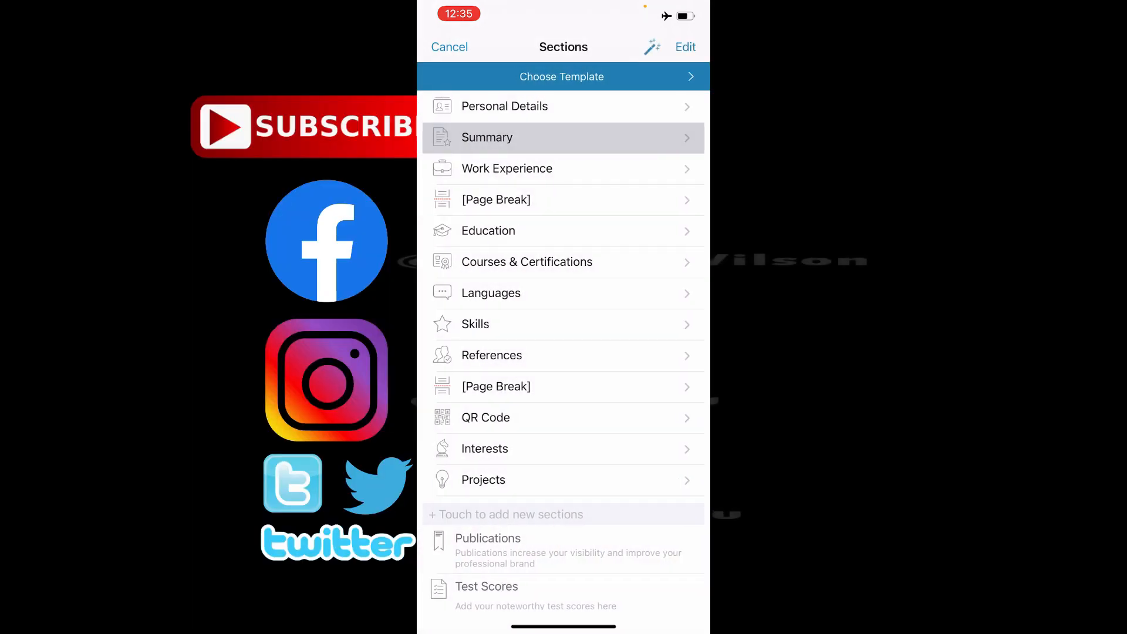
{"action": "left_click", "coordinate": [507, 168]}
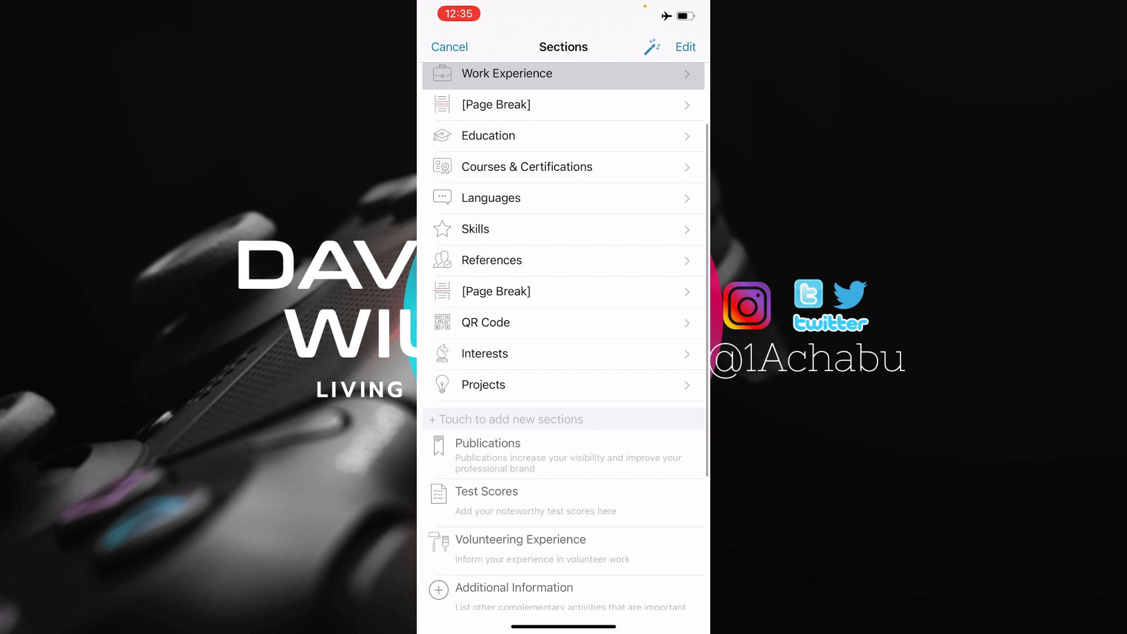
{"action": "left_click", "coordinate": [684, 46]}
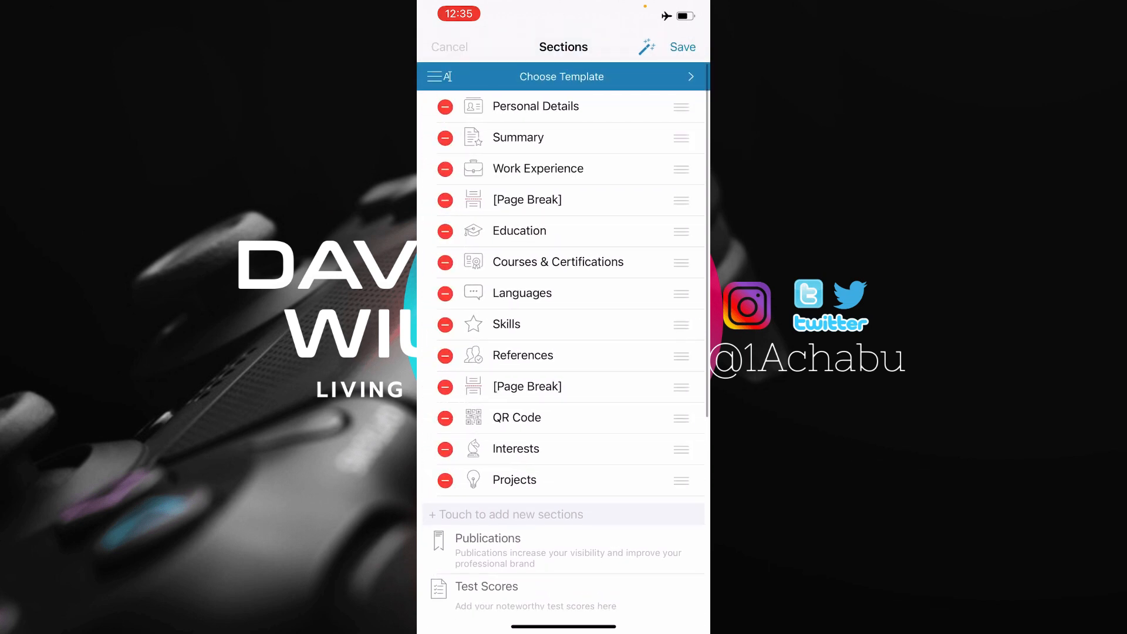
{"action": "left_click", "coordinate": [683, 47]}
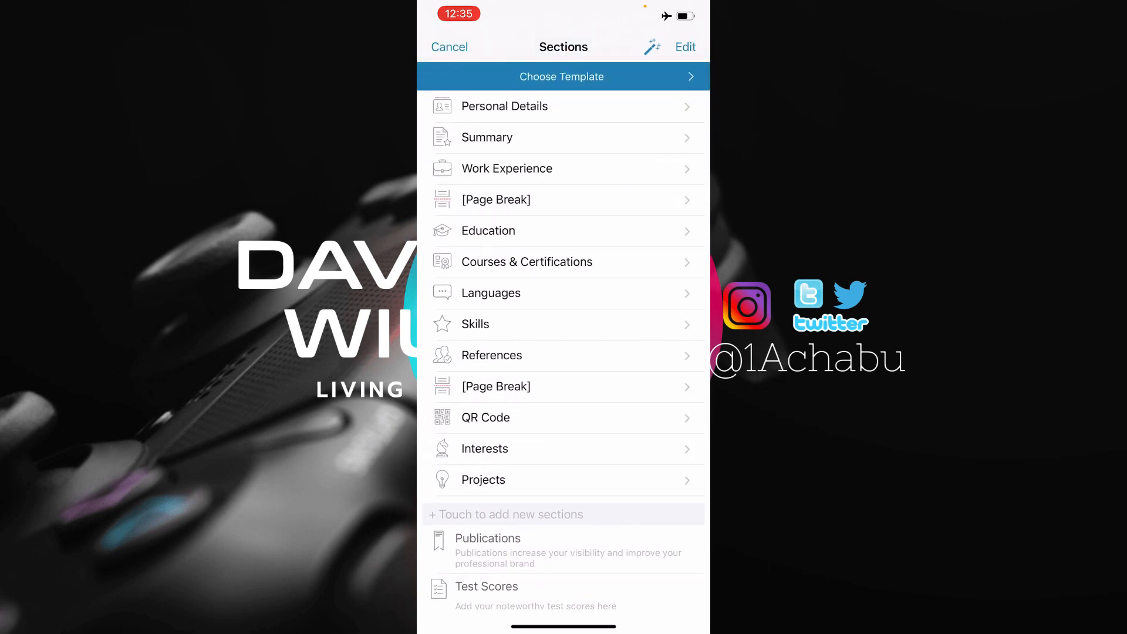
{"action": "scroll", "scroll_direction": "down", "scroll_amount": 3}
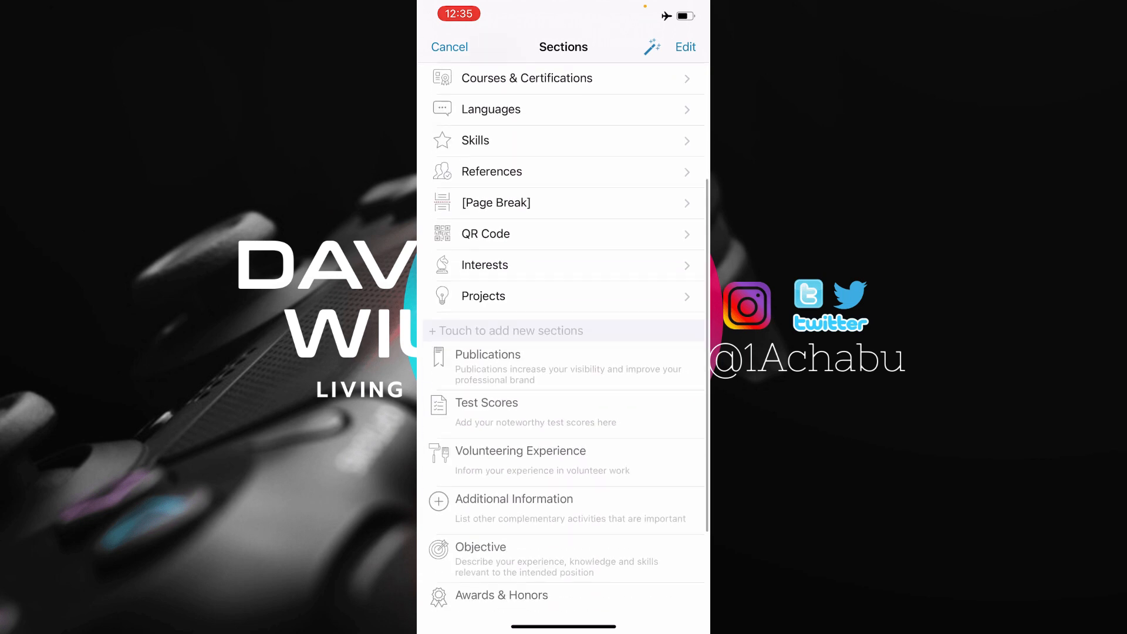
{"action": "scroll", "scroll_direction": "down", "scroll_amount": 3}
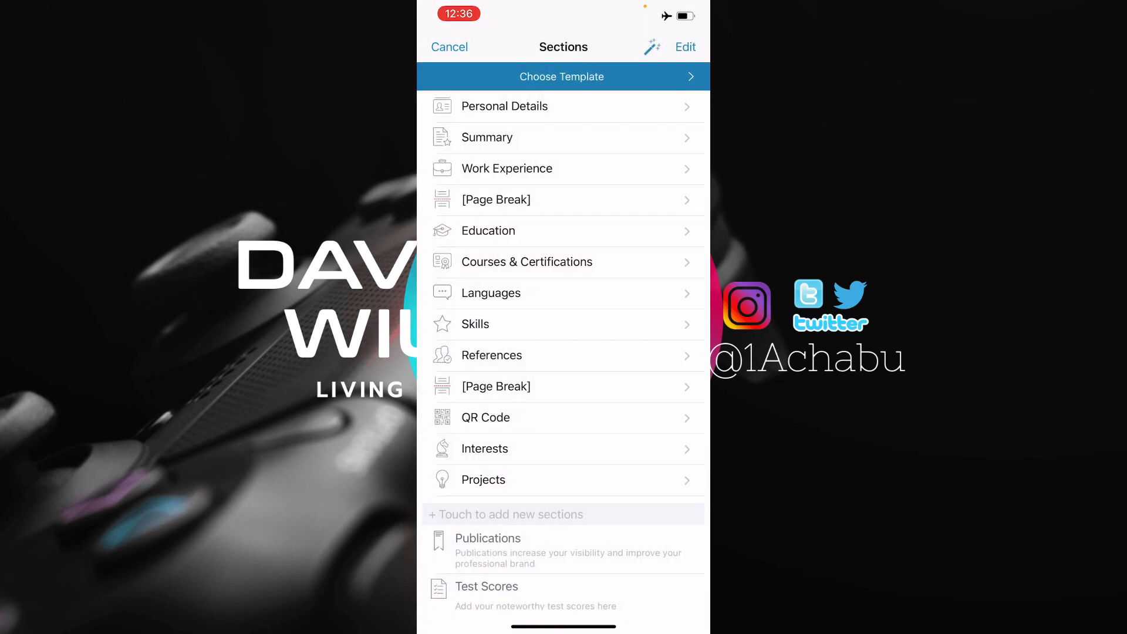
- Delete the Projects section via Edit and save to reach the Template screen
{"action": "left_click", "coordinate": [684, 47]}
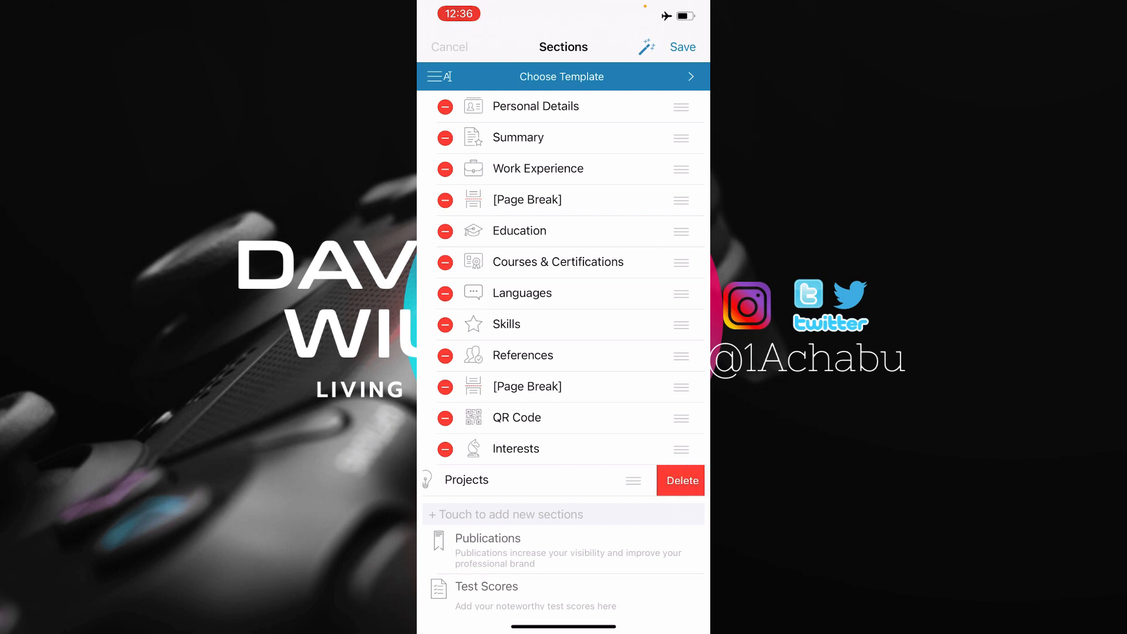
{"action": "left_click", "coordinate": [680, 480]}
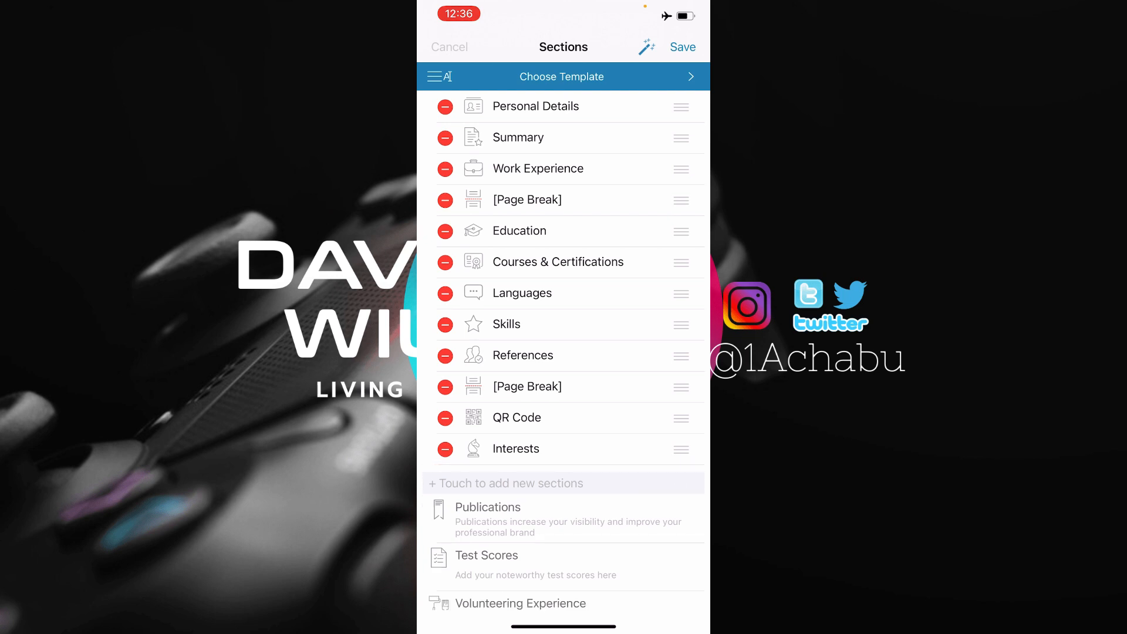
{"action": "left_click", "coordinate": [682, 47]}
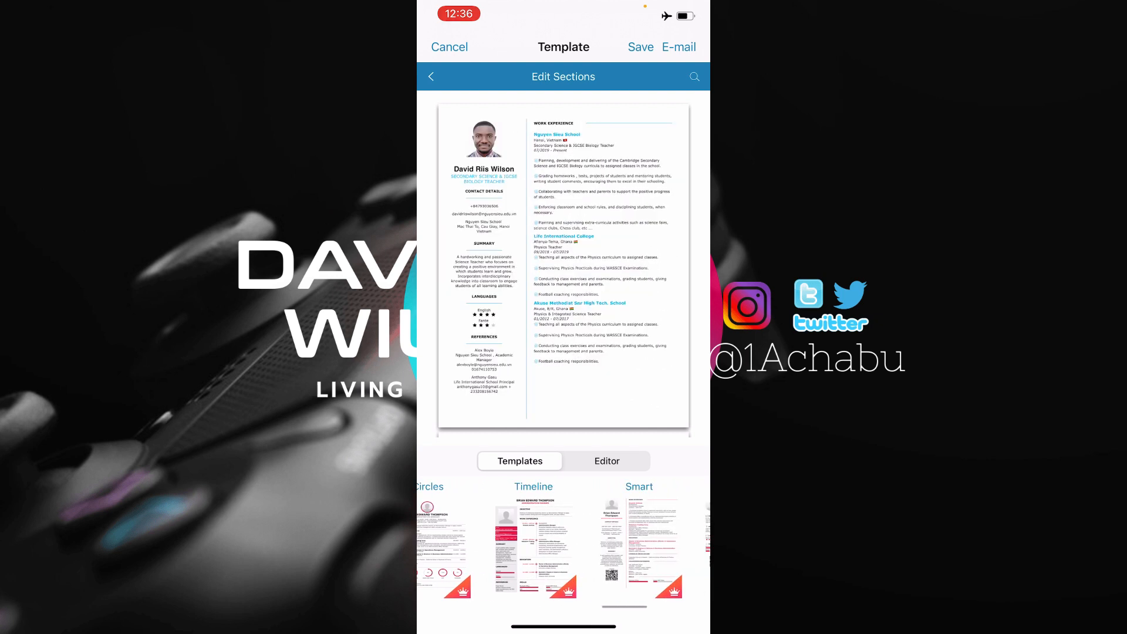
- Try red as the highlight colour, then settle on the blue swatch instead
{"action": "left_click", "coordinate": [606, 460]}
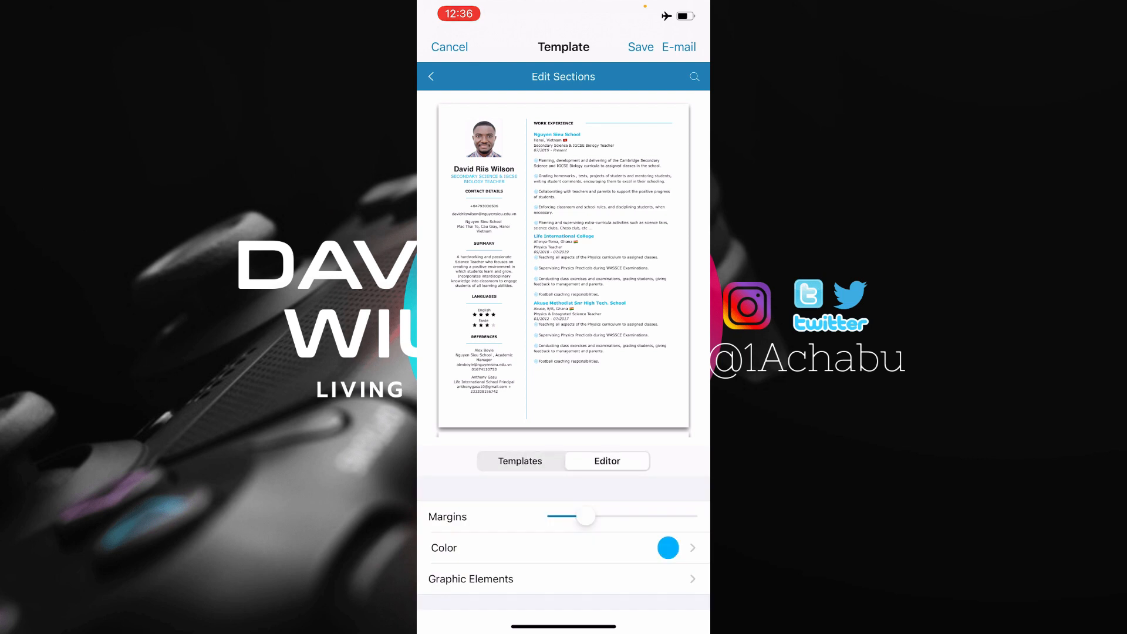
{"action": "left_click", "coordinate": [667, 547]}
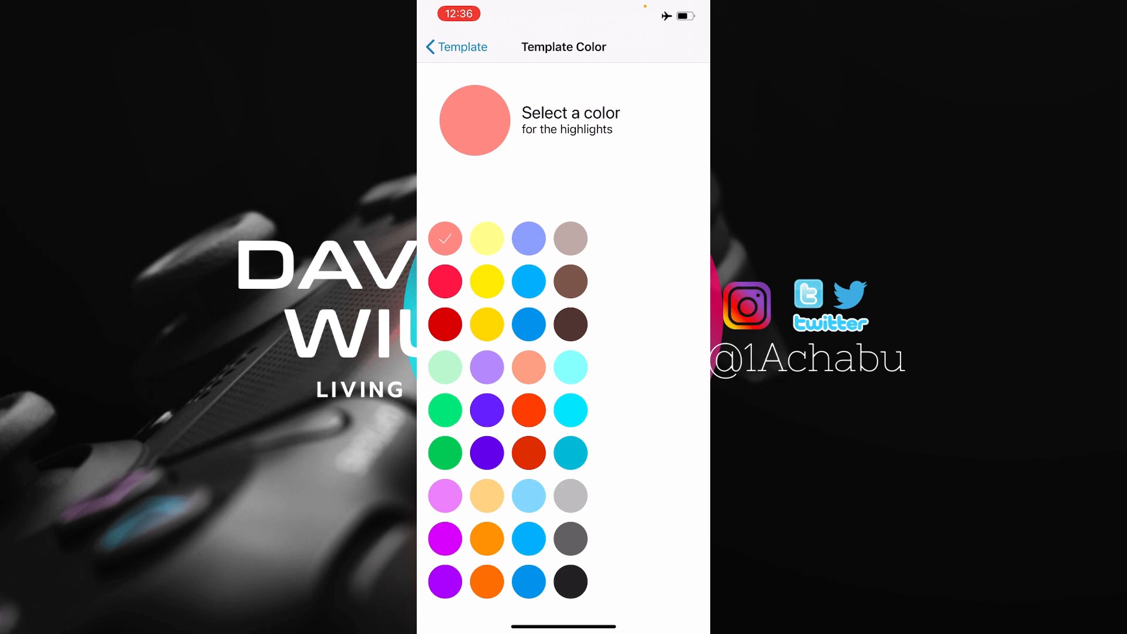
{"action": "left_click", "coordinate": [444, 281]}
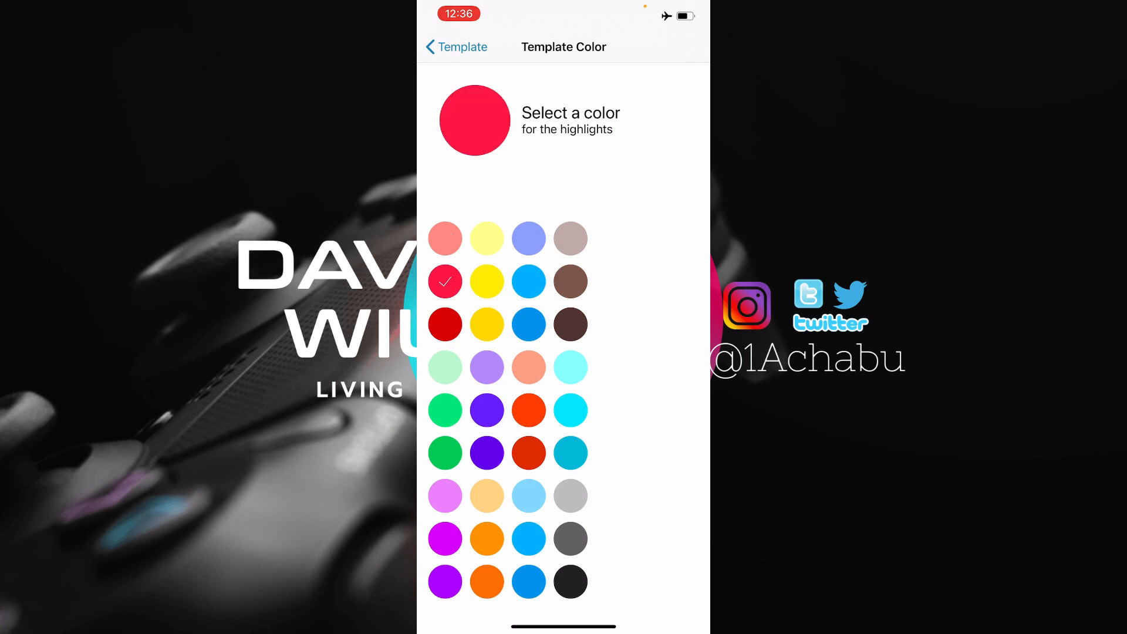
{"action": "left_click", "coordinate": [455, 47]}
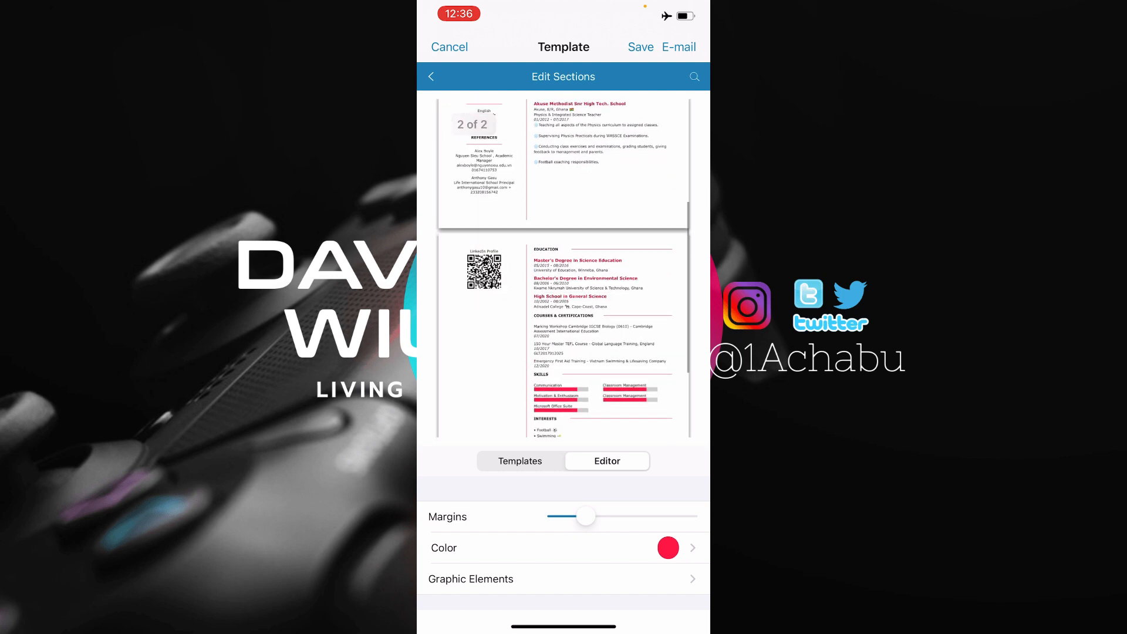
{"action": "left_click", "coordinate": [667, 549]}
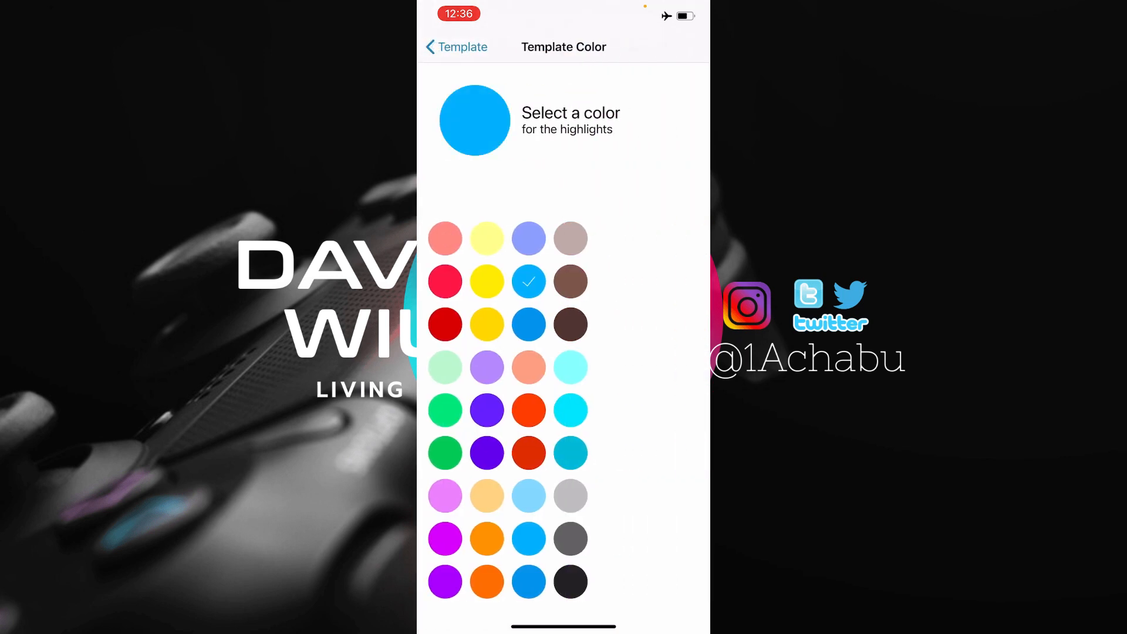
{"action": "left_click", "coordinate": [455, 47]}
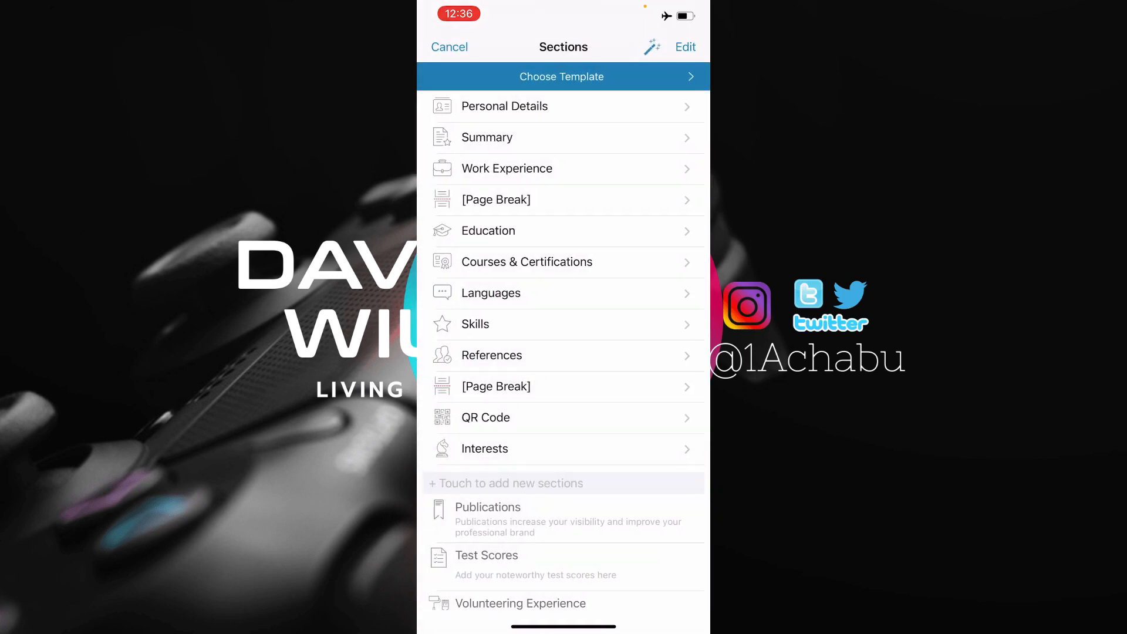
- Open Education from the Sections screen to list its three school entries
{"action": "left_click", "coordinate": [561, 76]}
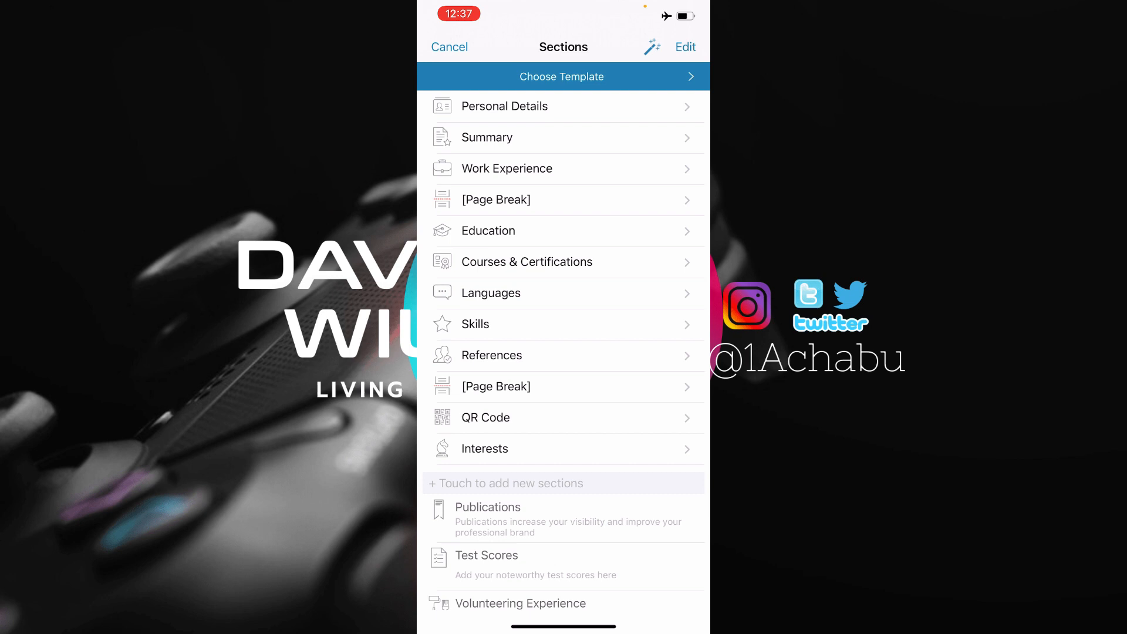
{"action": "left_click", "coordinate": [488, 231]}
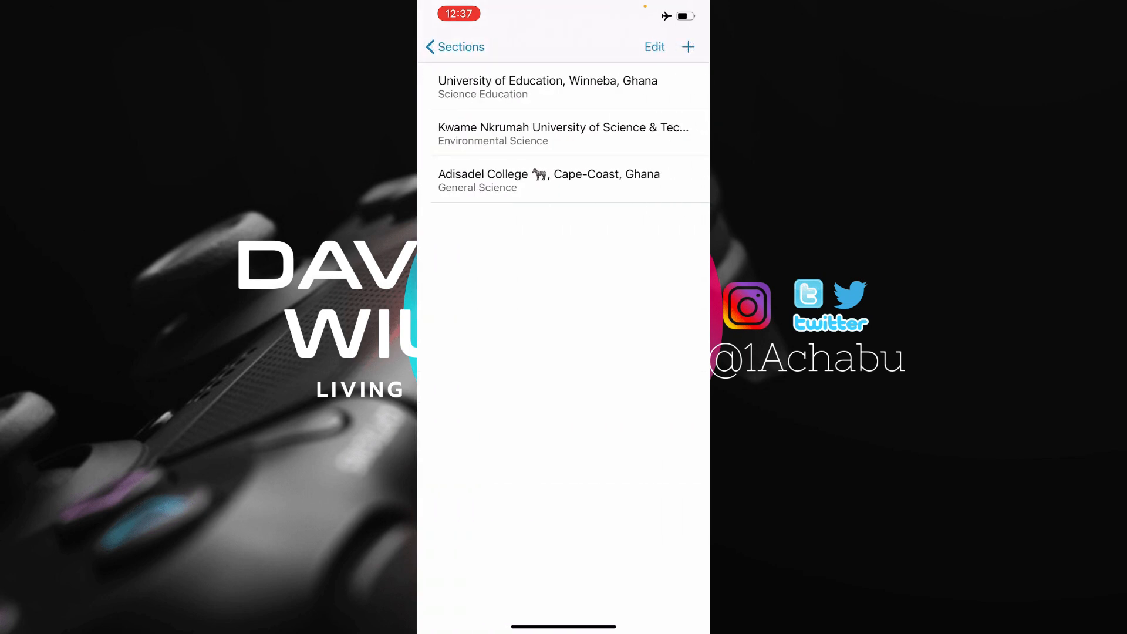
- Check the Adisadel College high-school entry's fields and save to reach the template preview
{"action": "left_click", "coordinate": [548, 180]}
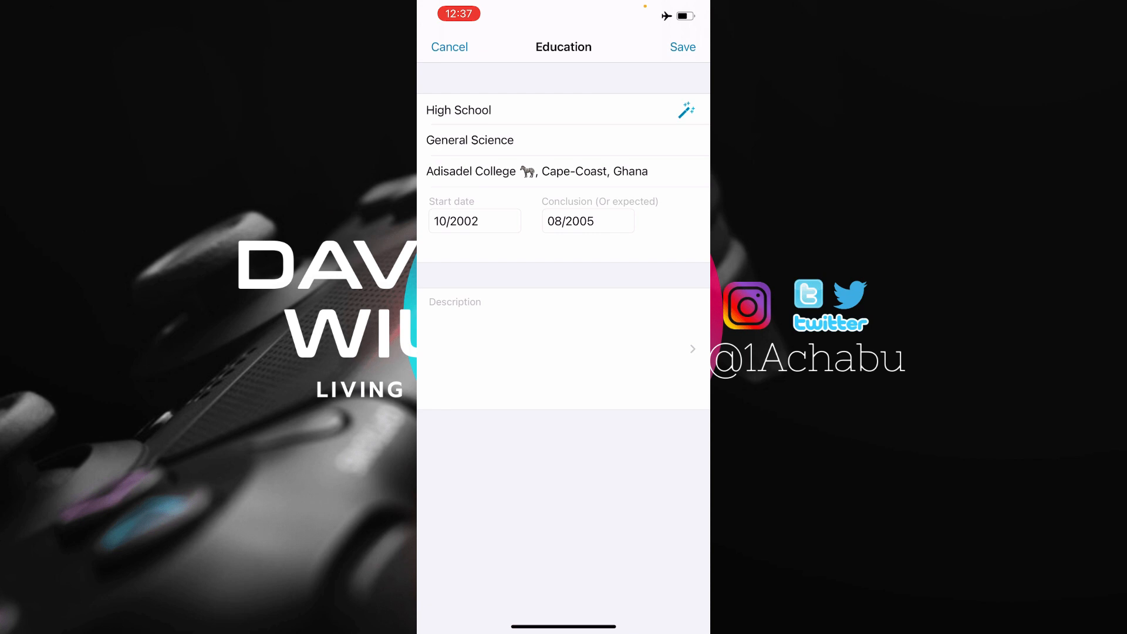
{"action": "left_click", "coordinate": [682, 47]}
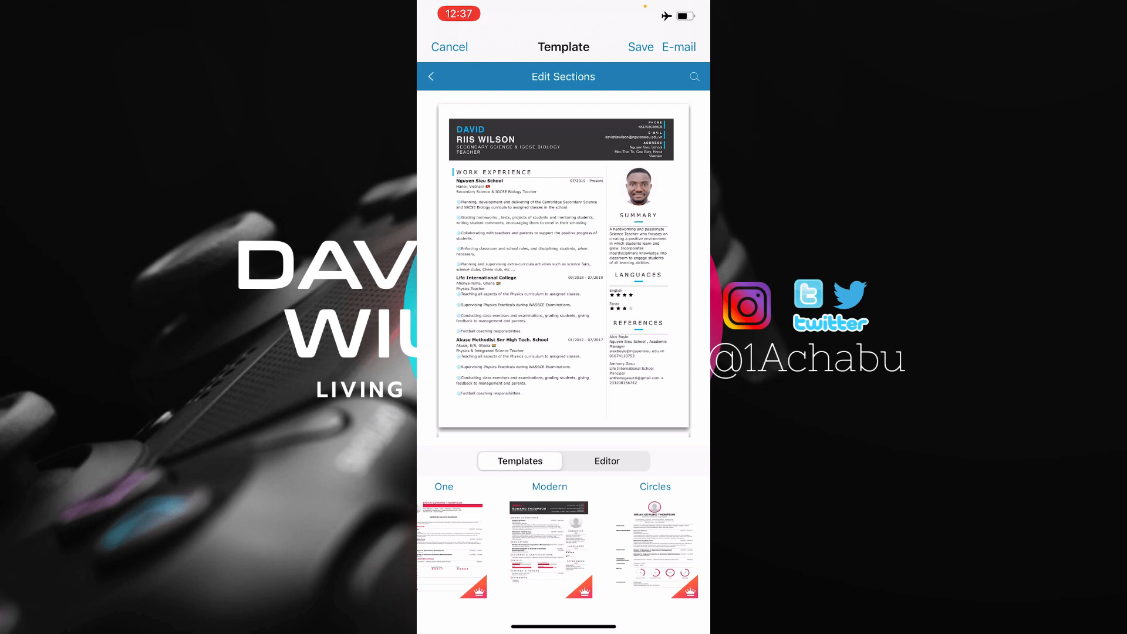
- Export the resume PDF via Save to Files into On My iPhone, replacing the existing copy
{"action": "left_click", "coordinate": [677, 47]}
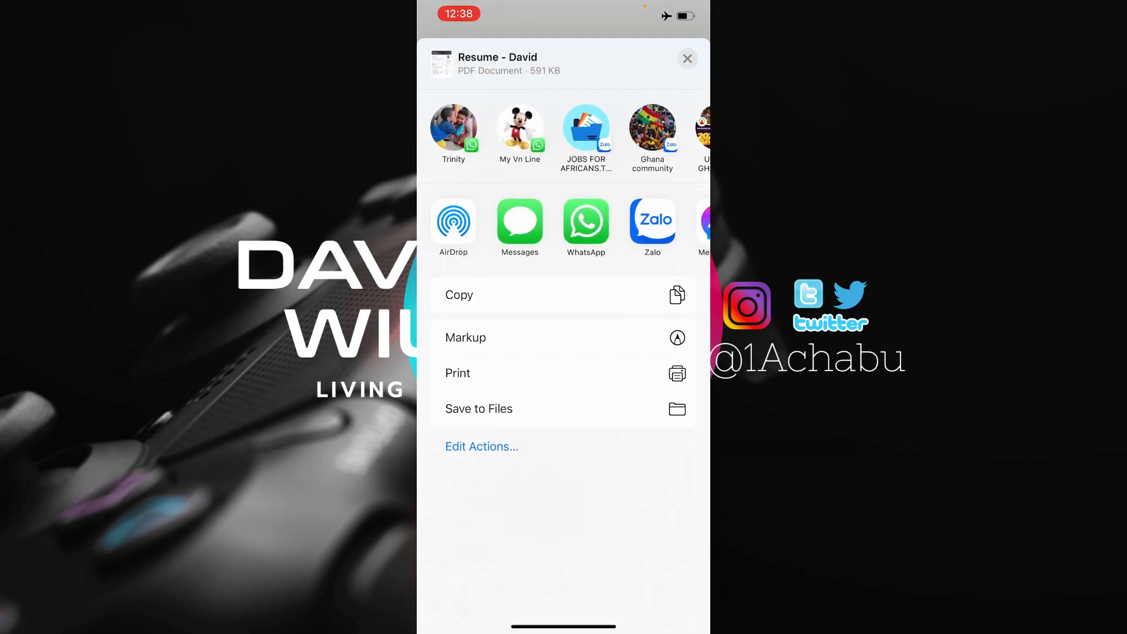
{"action": "left_click", "coordinate": [479, 409]}
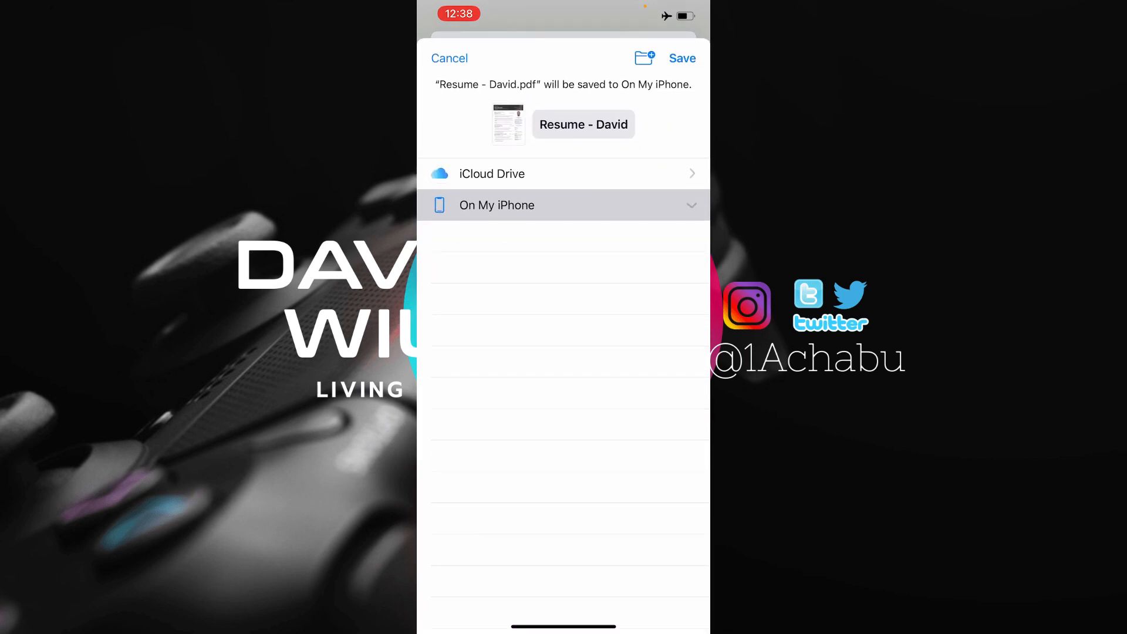
{"action": "left_click", "coordinate": [681, 59]}
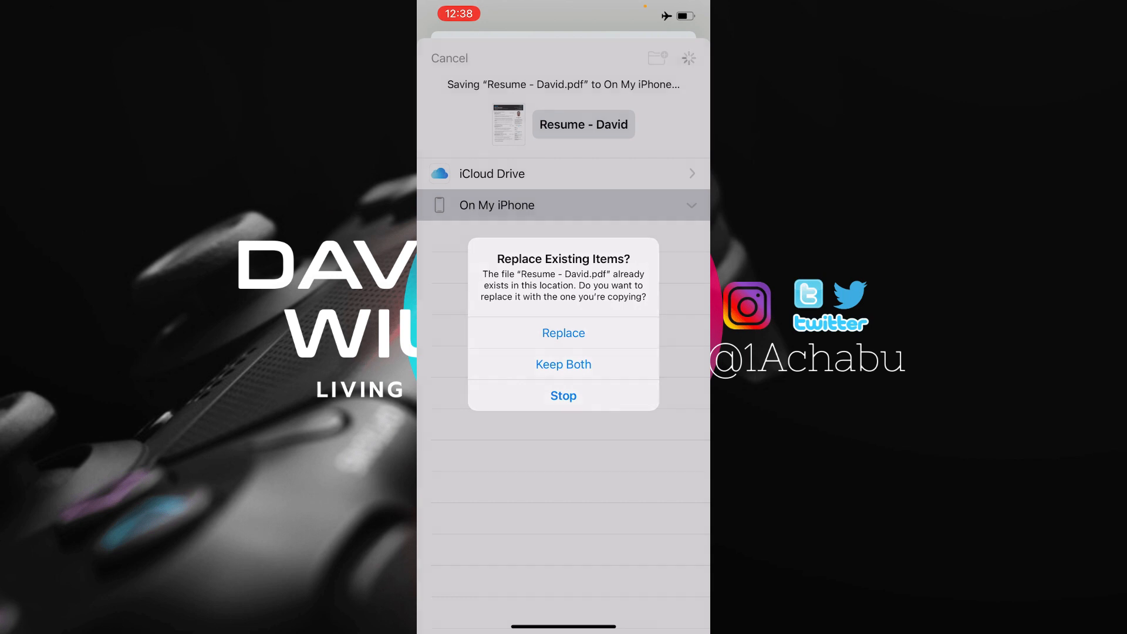
{"action": "left_click", "coordinate": [563, 332]}
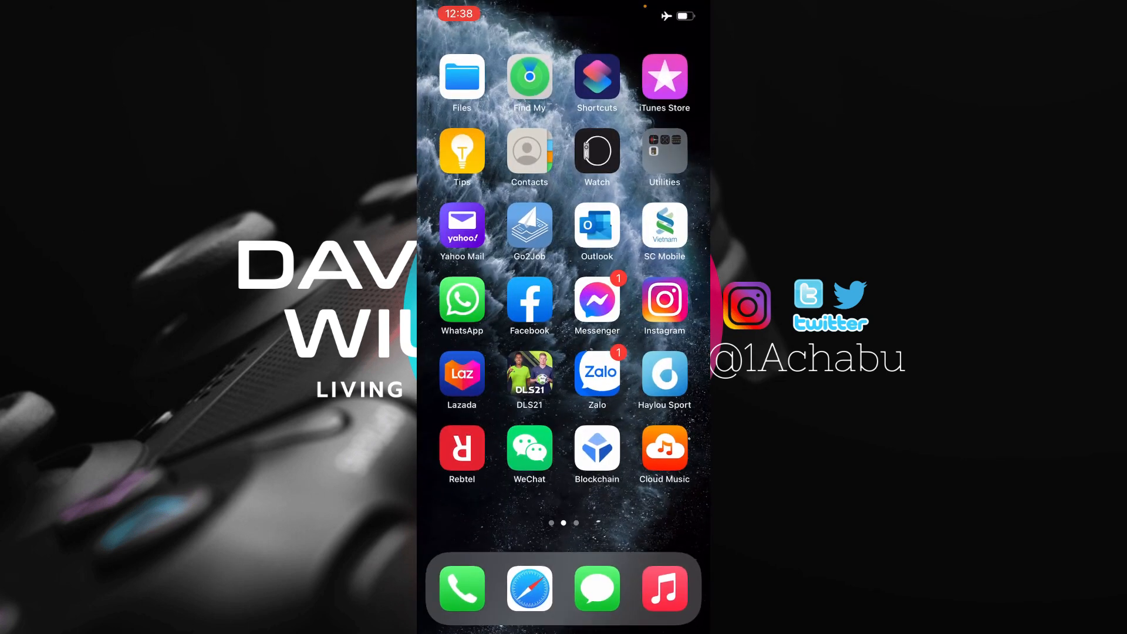
- View both pages of the Resume - David PDF in Files, then return to the builder
{"action": "left_click", "coordinate": [461, 81]}
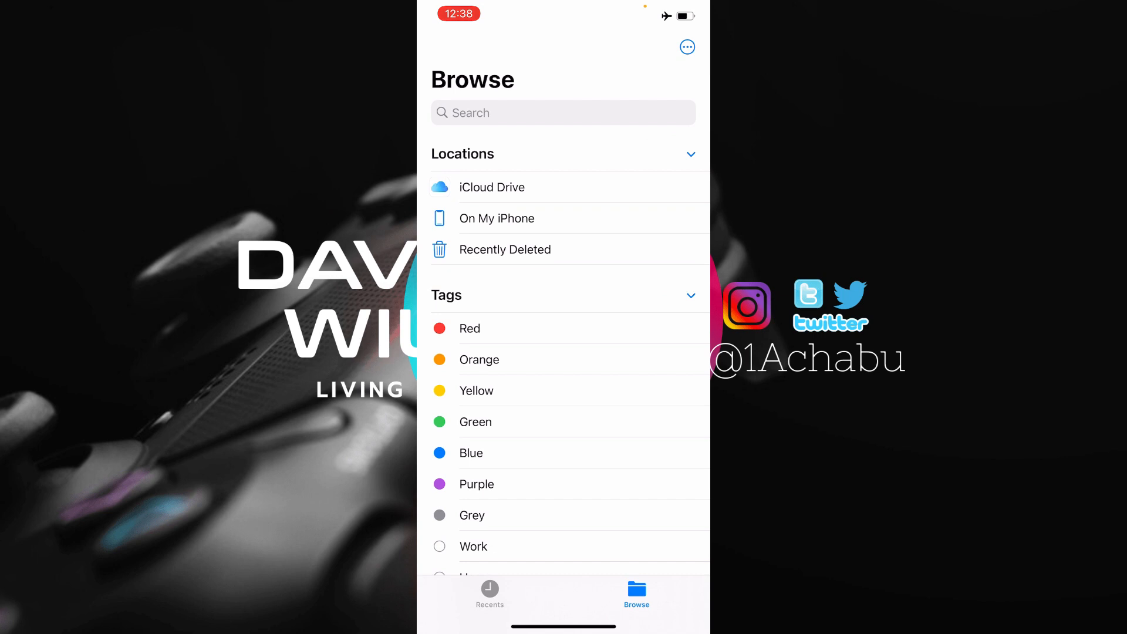
{"action": "left_click", "coordinate": [496, 218]}
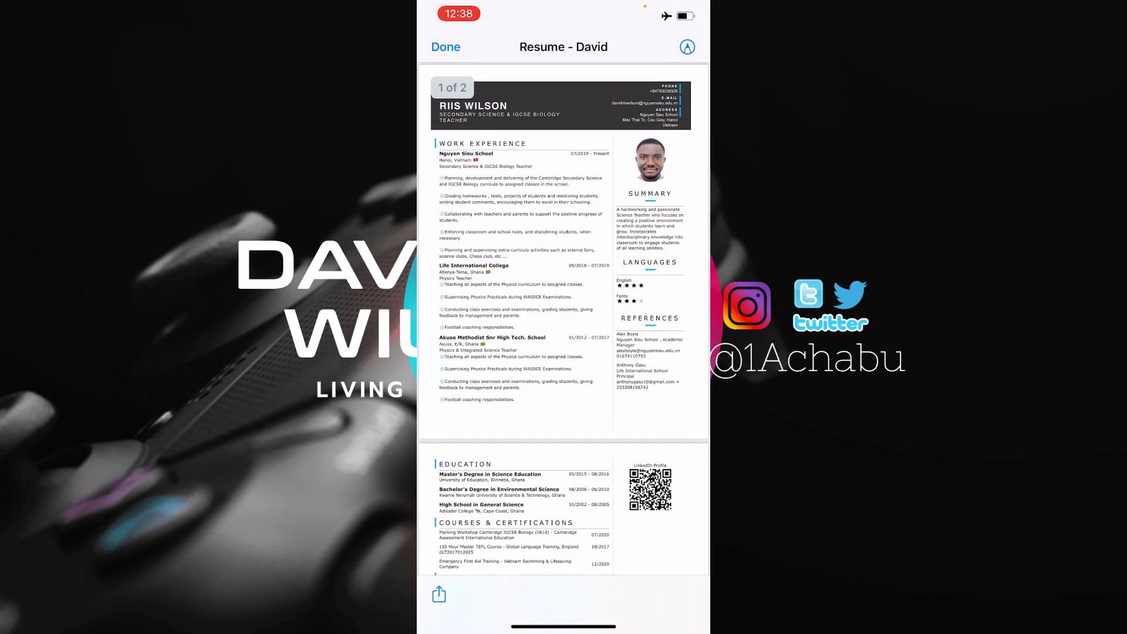
{"action": "scroll", "scroll_direction": "down", "scroll_amount": 3}
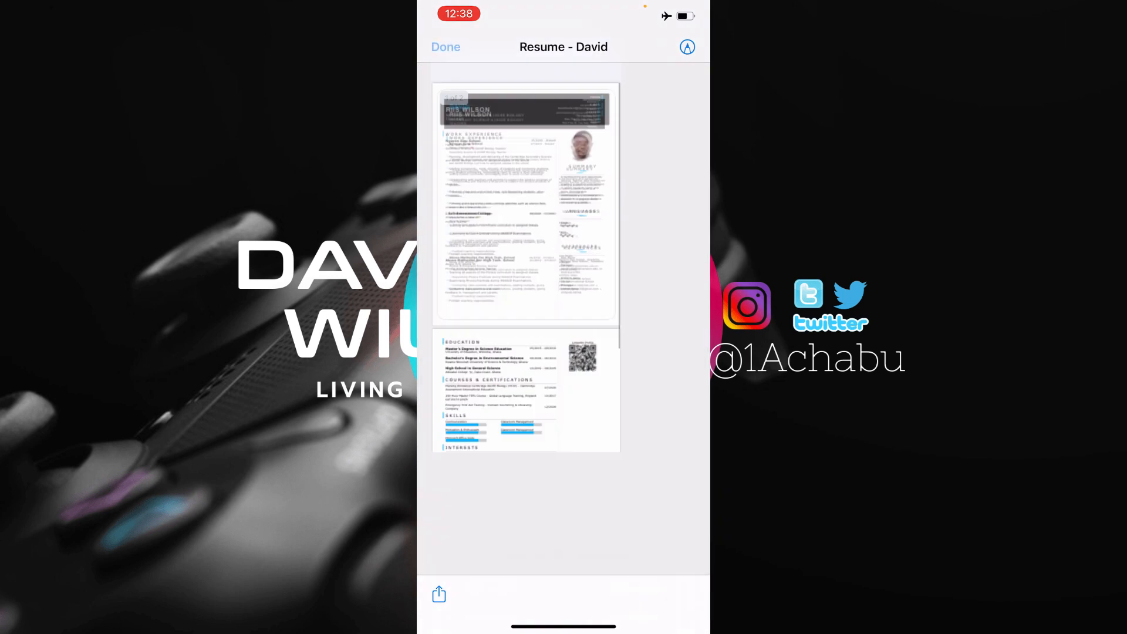
{"action": "left_click", "coordinate": [445, 47]}
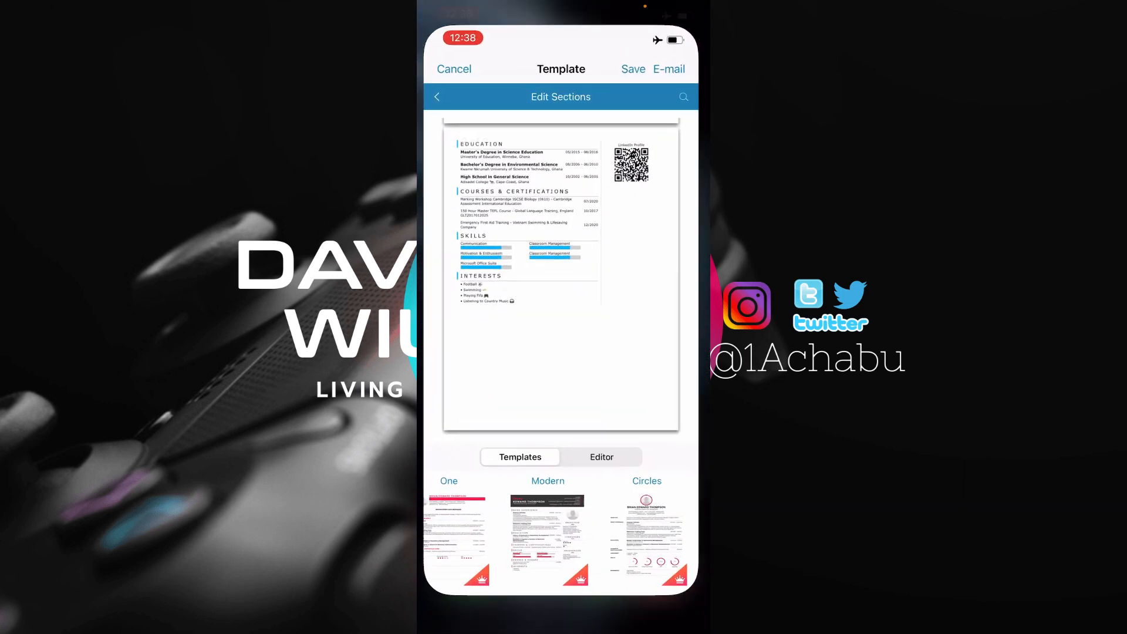
- Go back into Edit Sections and open the Education section
{"action": "left_click", "coordinate": [437, 96]}
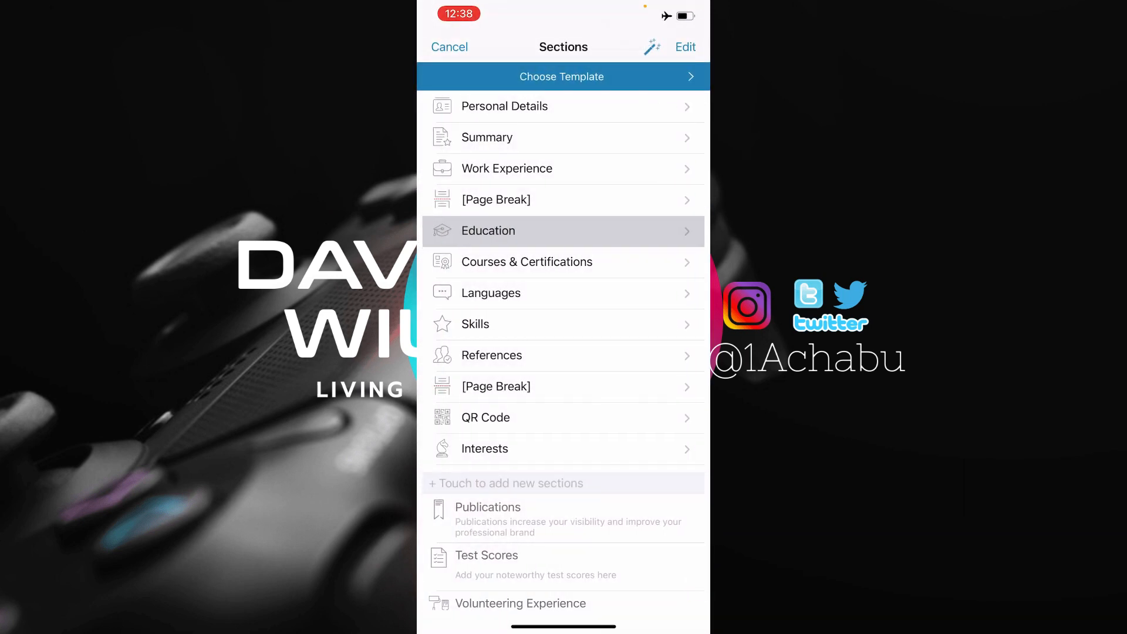
{"action": "left_click", "coordinate": [485, 417]}
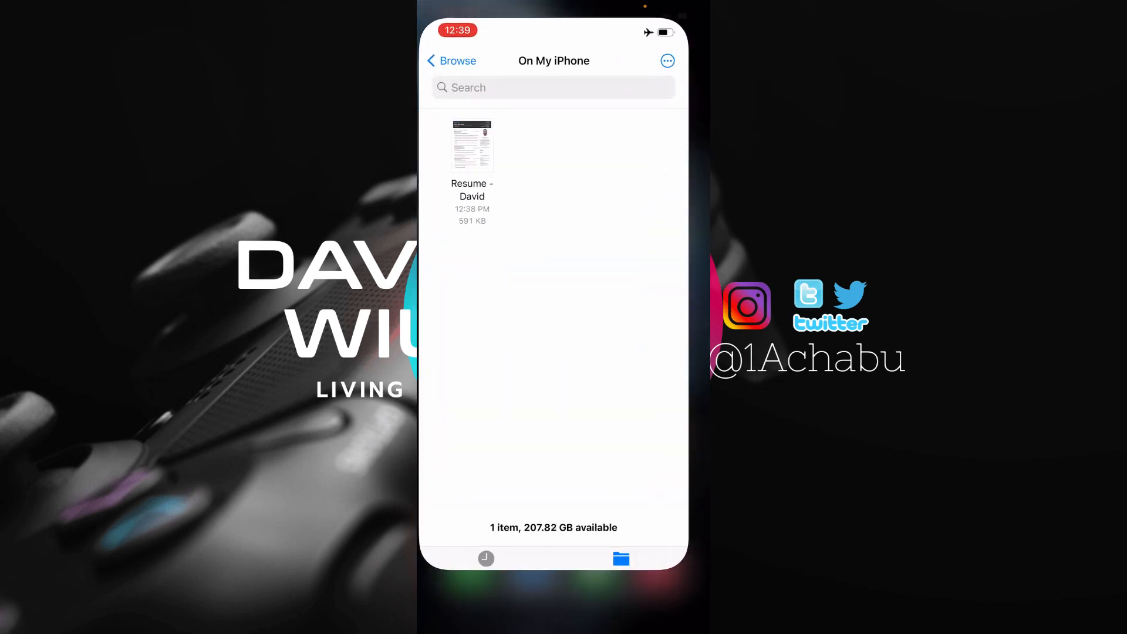
- Return to the Files locations overview and browse into the iCloud Drive folder
{"action": "left_click", "coordinate": [451, 60]}
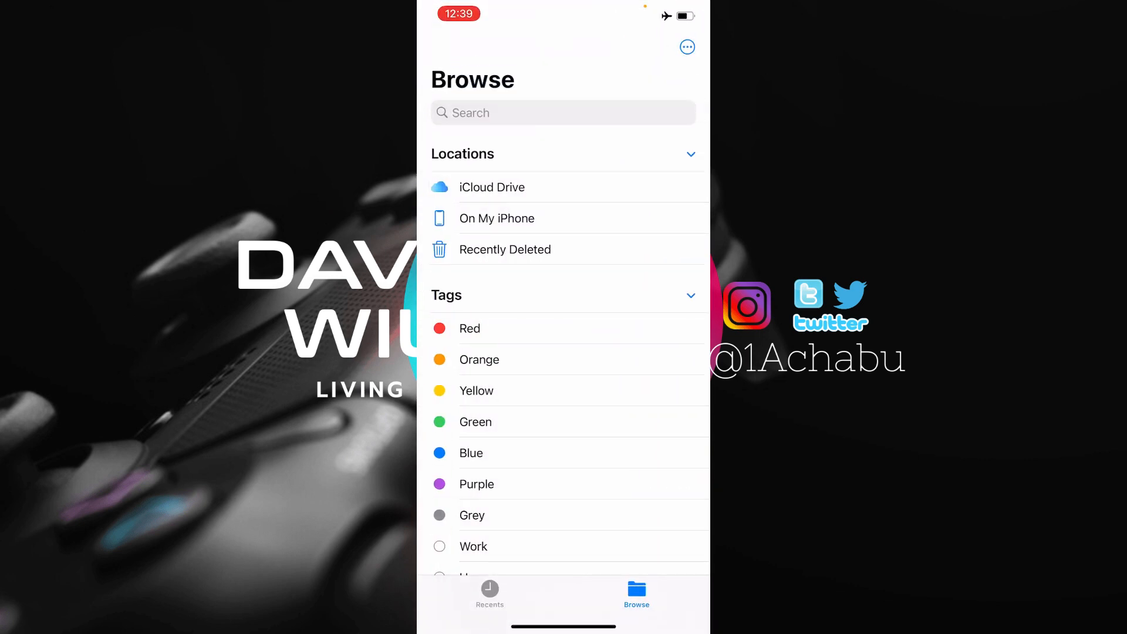
{"action": "left_click", "coordinate": [492, 187]}
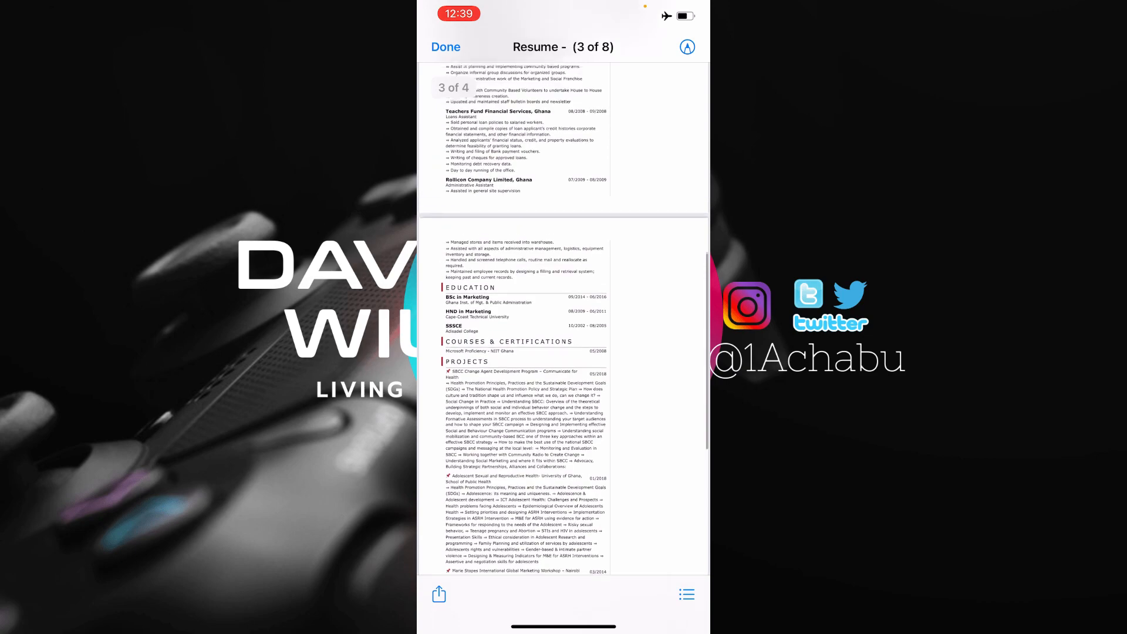
{"action": "scroll", "scroll_direction": "down", "scroll_amount": 3}
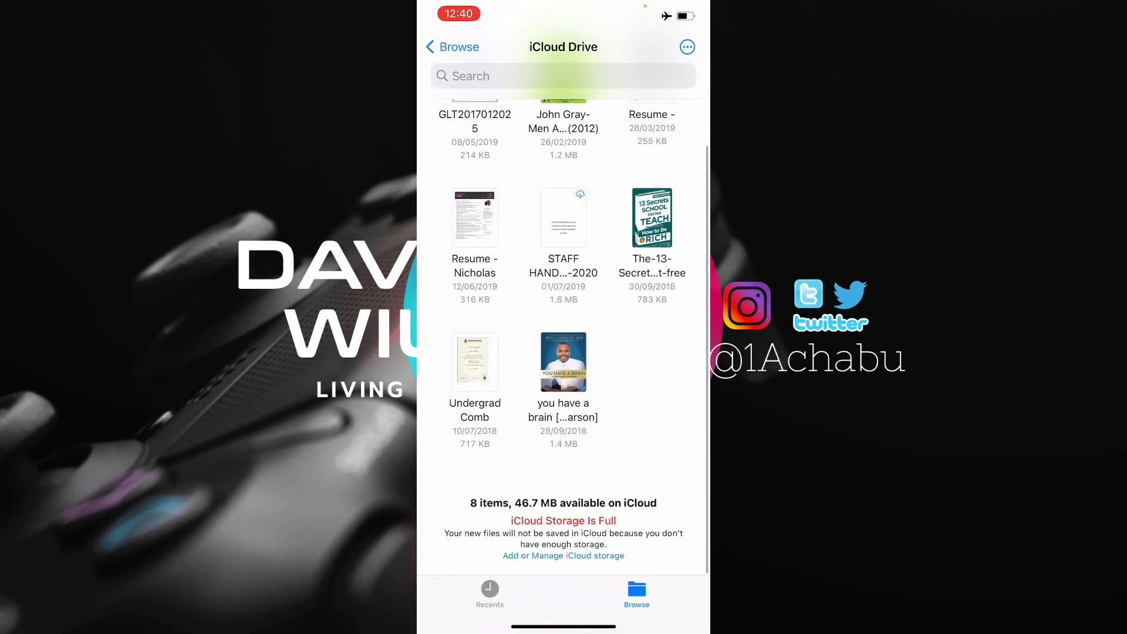
- Preview another person's resume PDF from iCloud Drive and close it back to the folder
{"action": "left_click", "coordinate": [474, 218]}
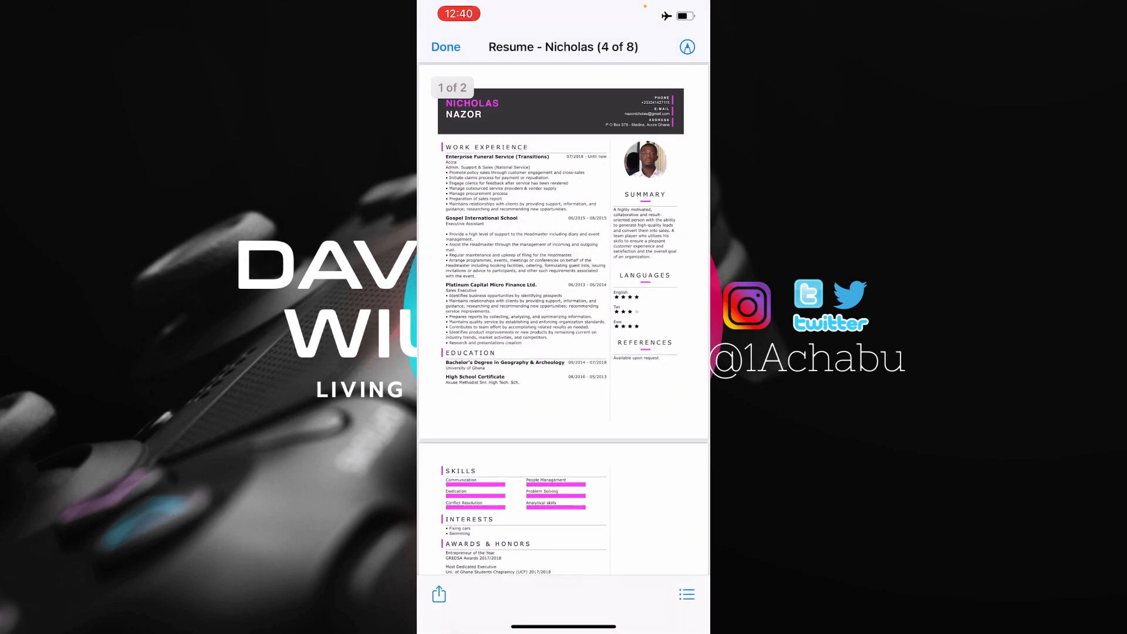
{"action": "scroll", "scroll_direction": "down", "scroll_amount": 3}
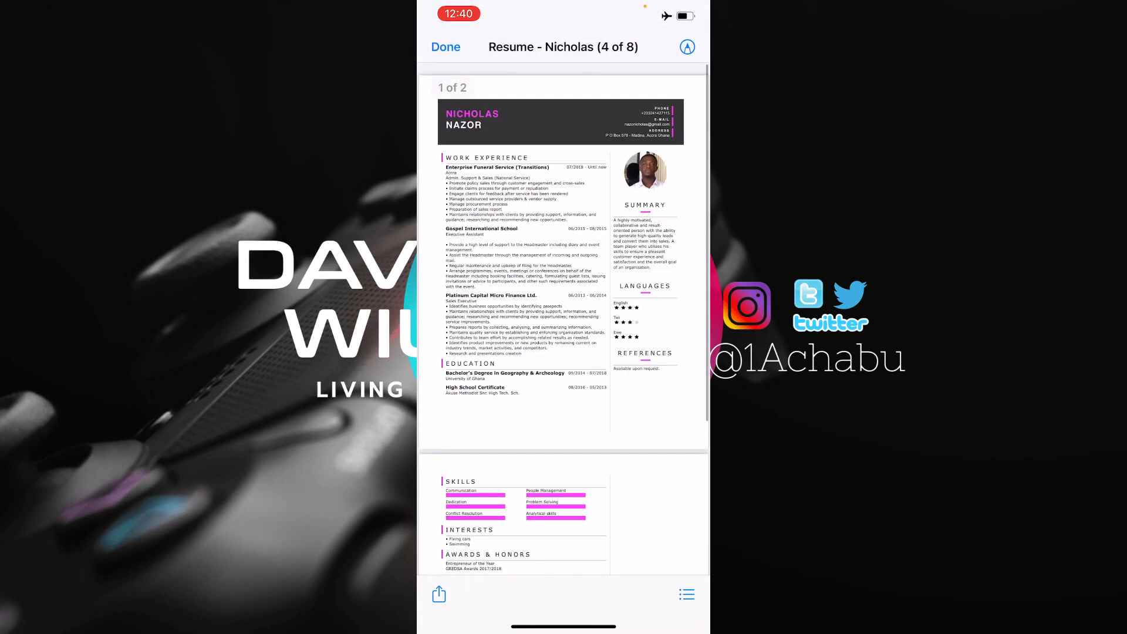
{"action": "left_click", "coordinate": [446, 47]}
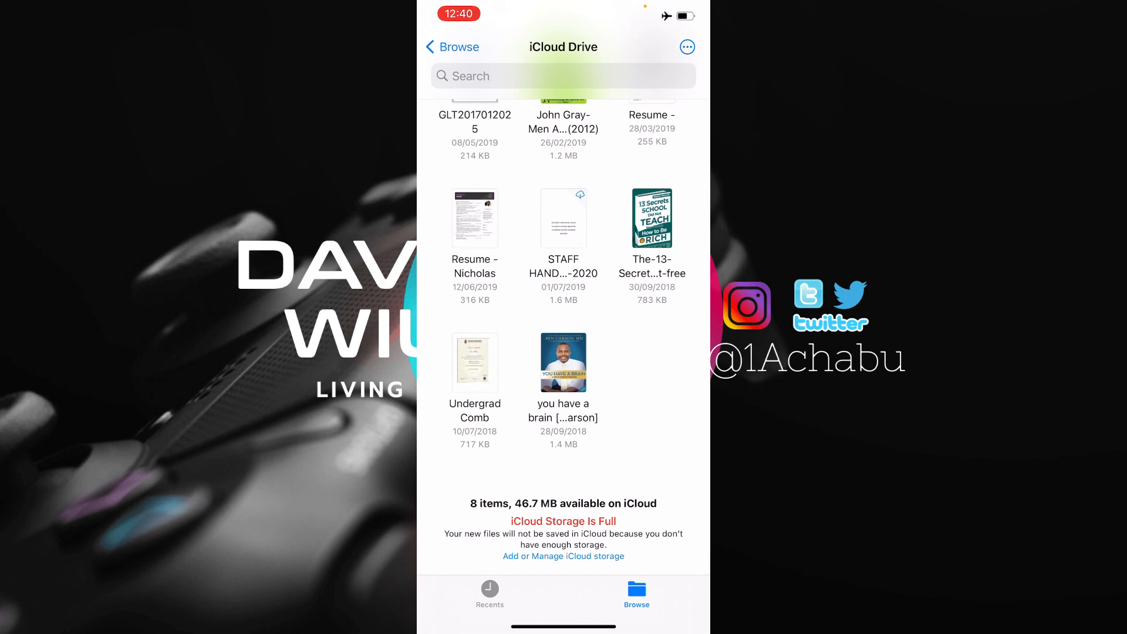